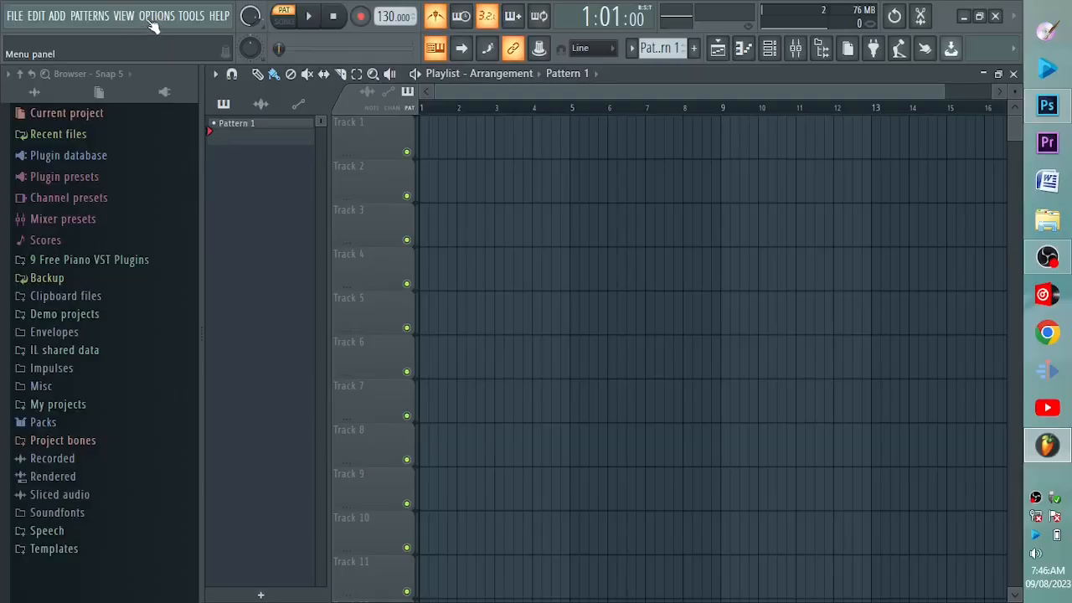
Reach the MIDI settings from the Options menu.
left_click(157, 15)
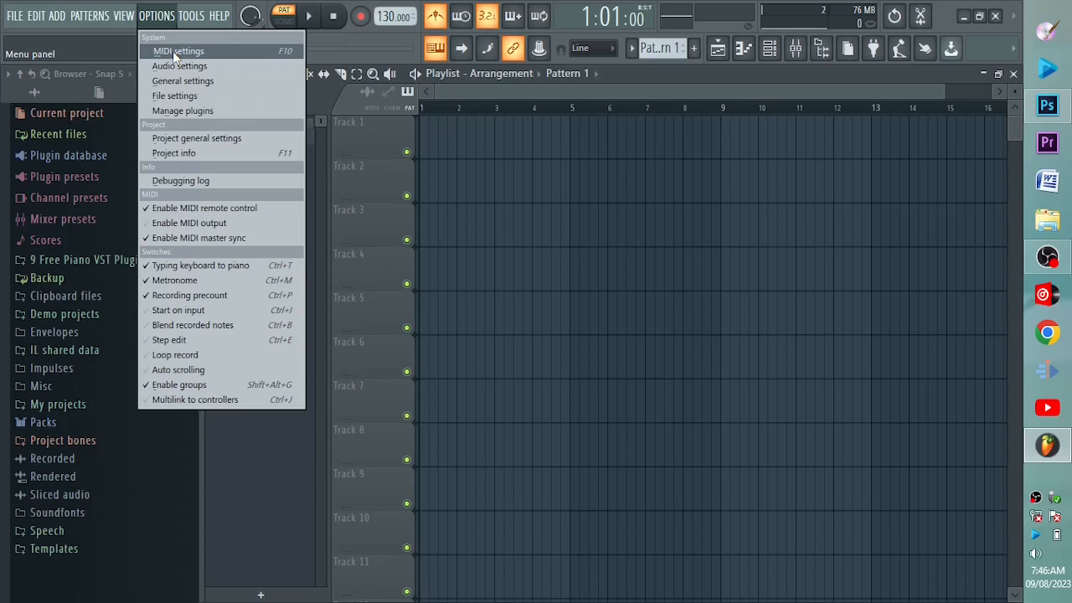
left_click(177, 50)
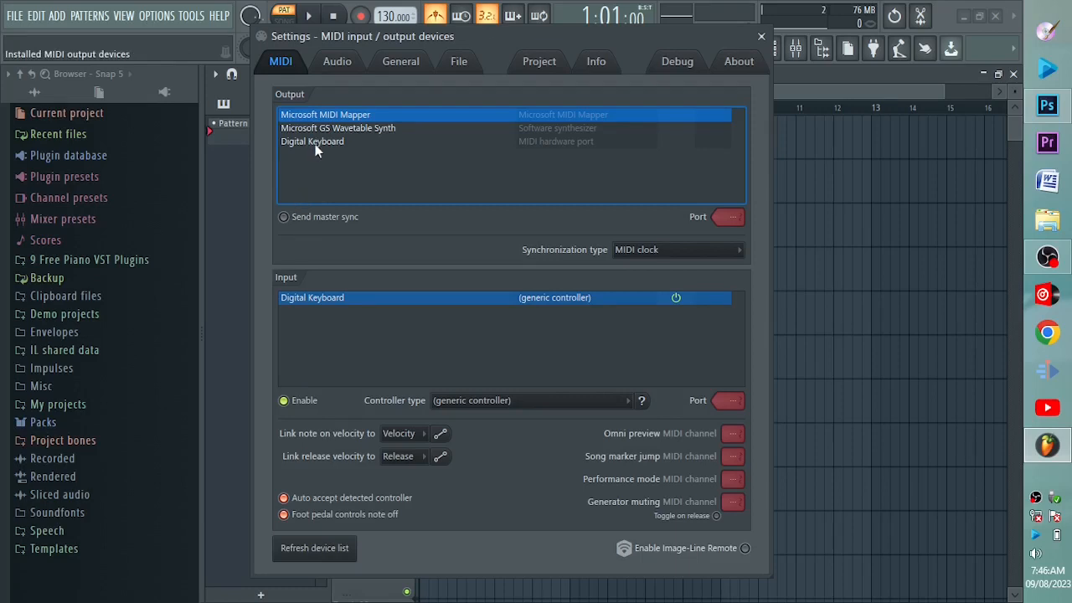
Choose Digital Keyboard in the Output list and close the Settings window.
left_click(312, 140)
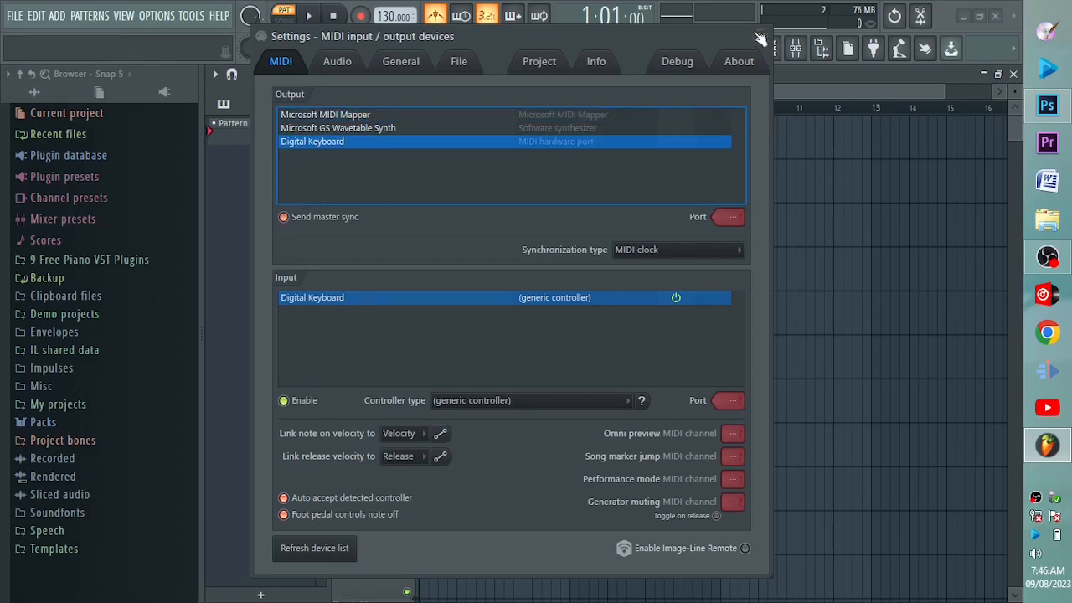
left_click(760, 38)
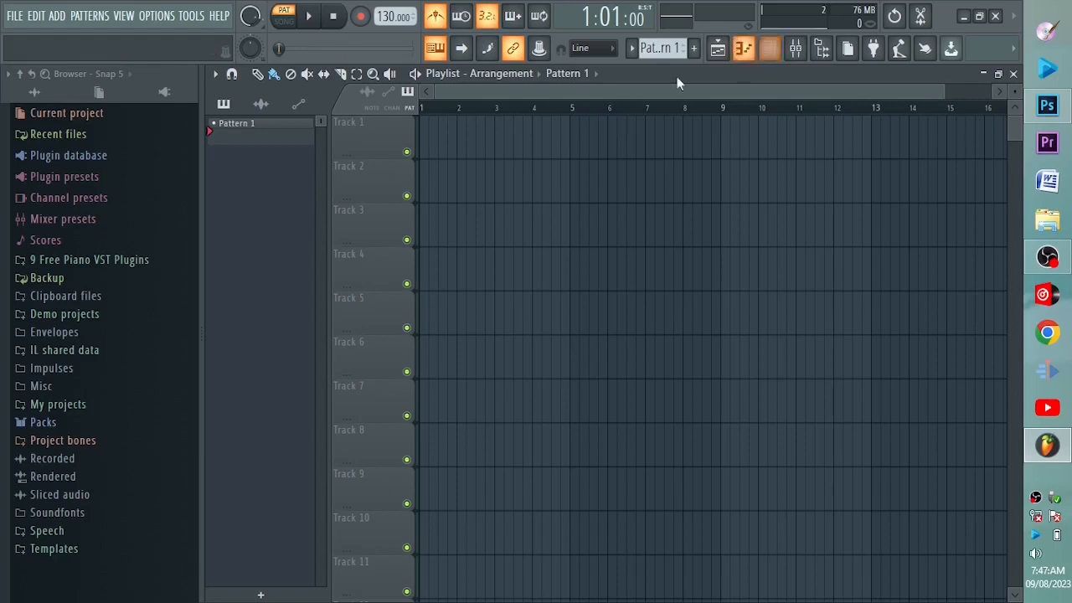
Revisit MIDI settings to confirm Digital Keyboard as input and output, then close them.
left_click(157, 15)
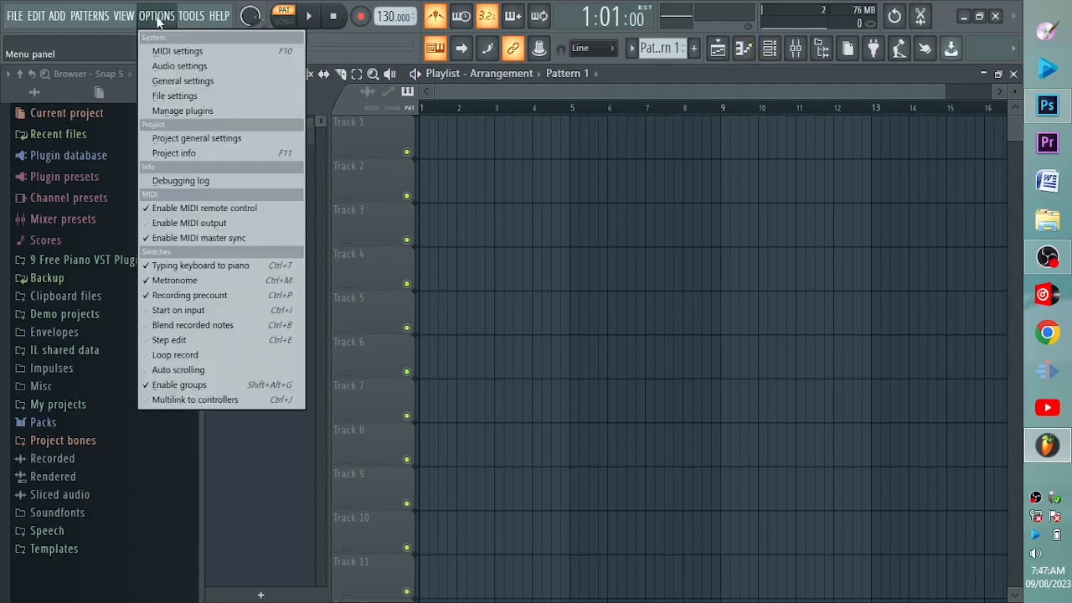
left_click(178, 50)
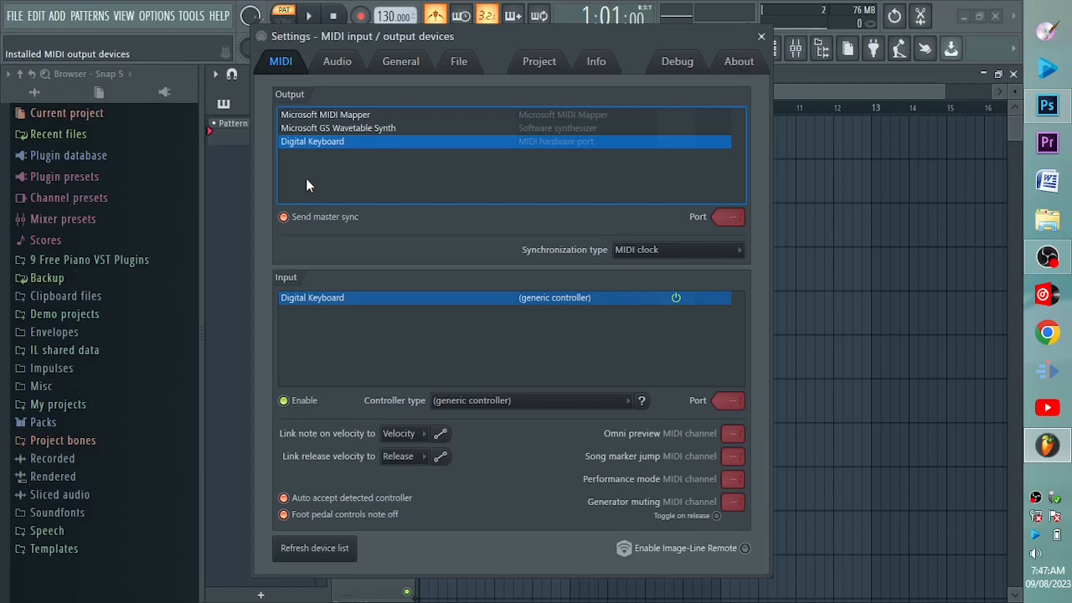
mouse_move(313, 171)
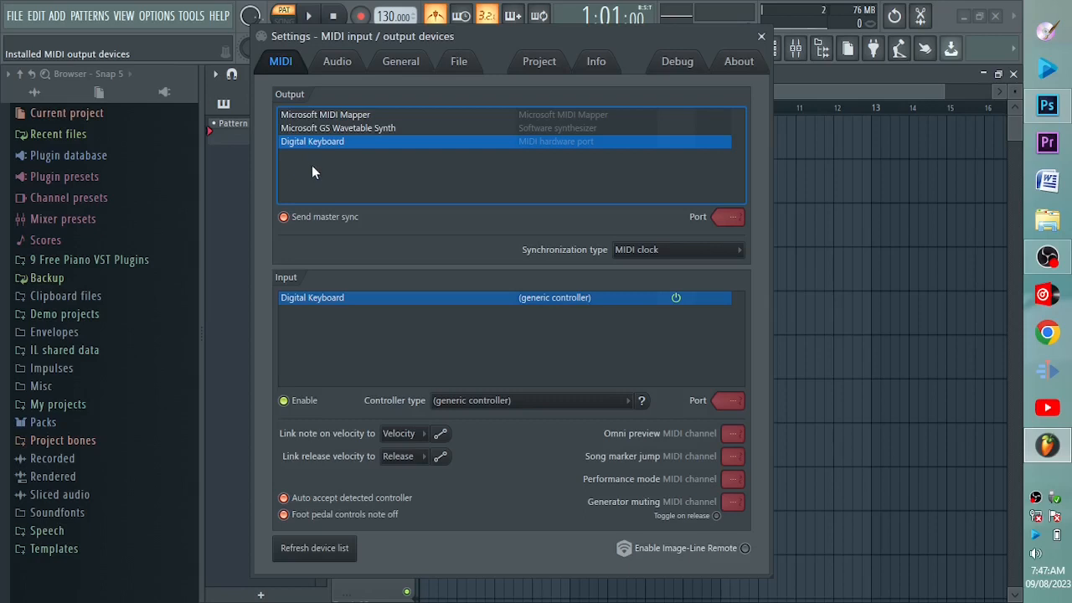
mouse_move(334, 151)
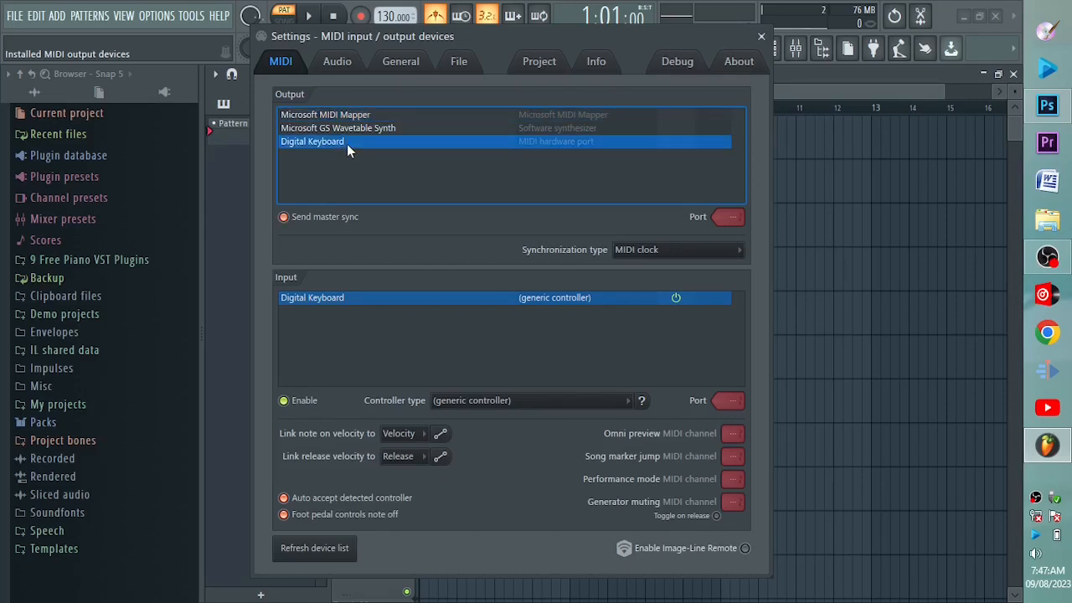
left_click(760, 37)
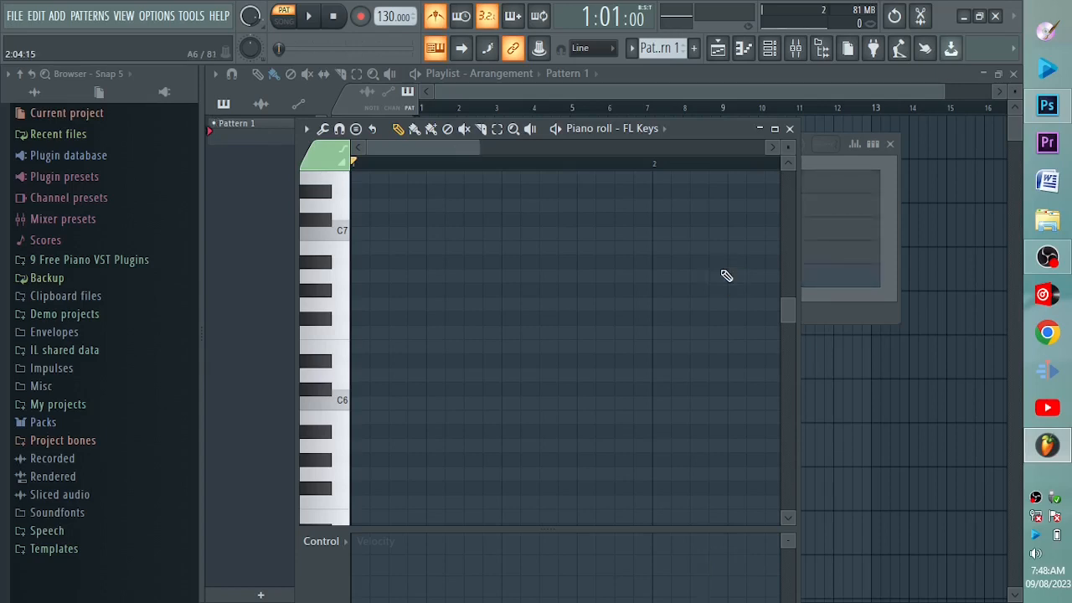
Play notes on the digital keyboard so keys light up in the FL Keys piano roll.
left_click(315, 488)
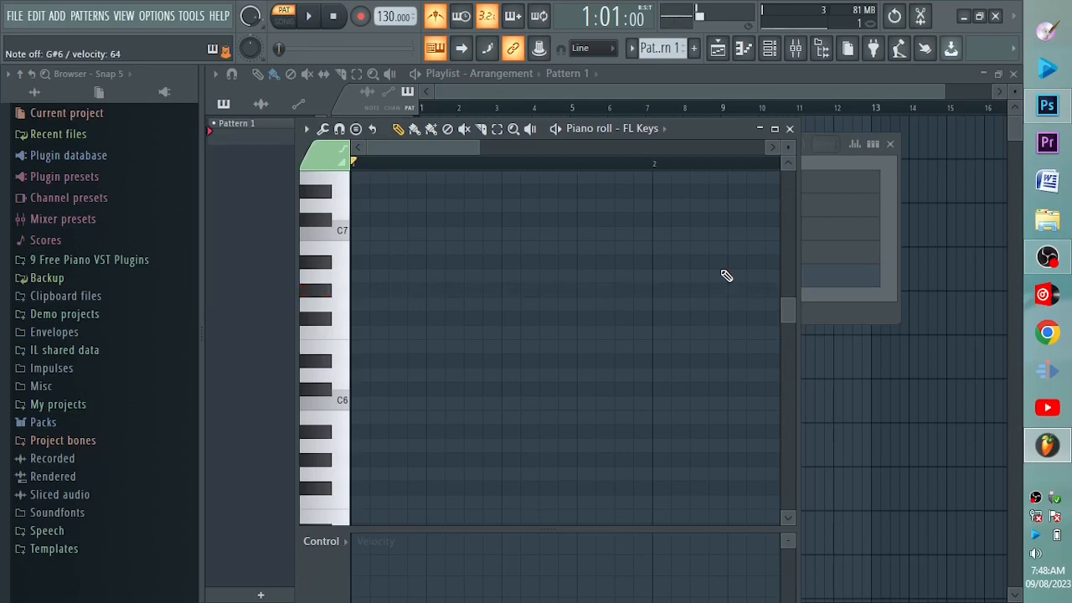
left_click(315, 319)
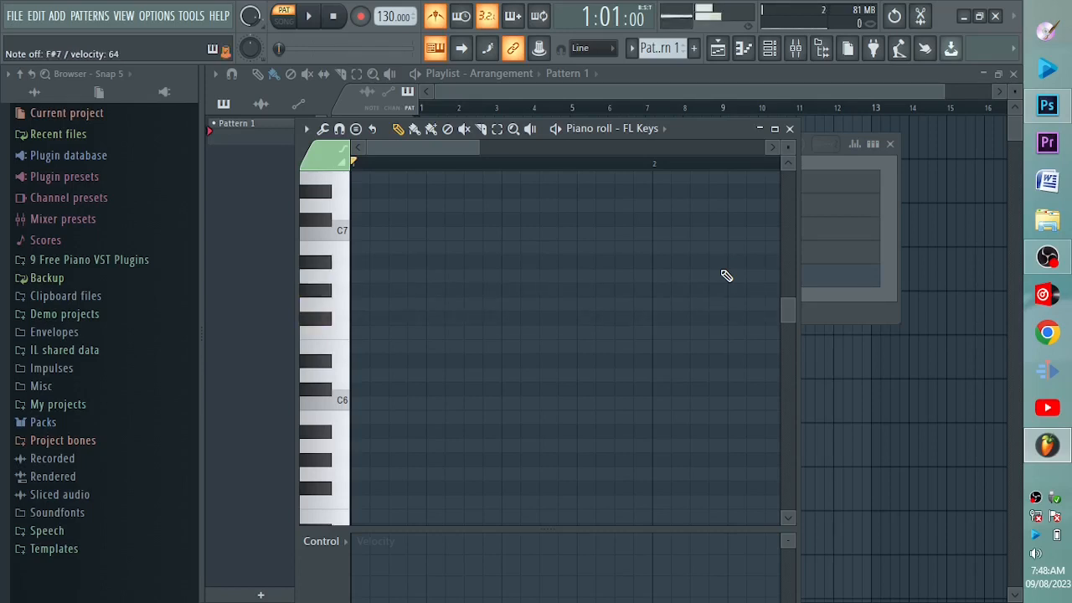
left_click(316, 389)
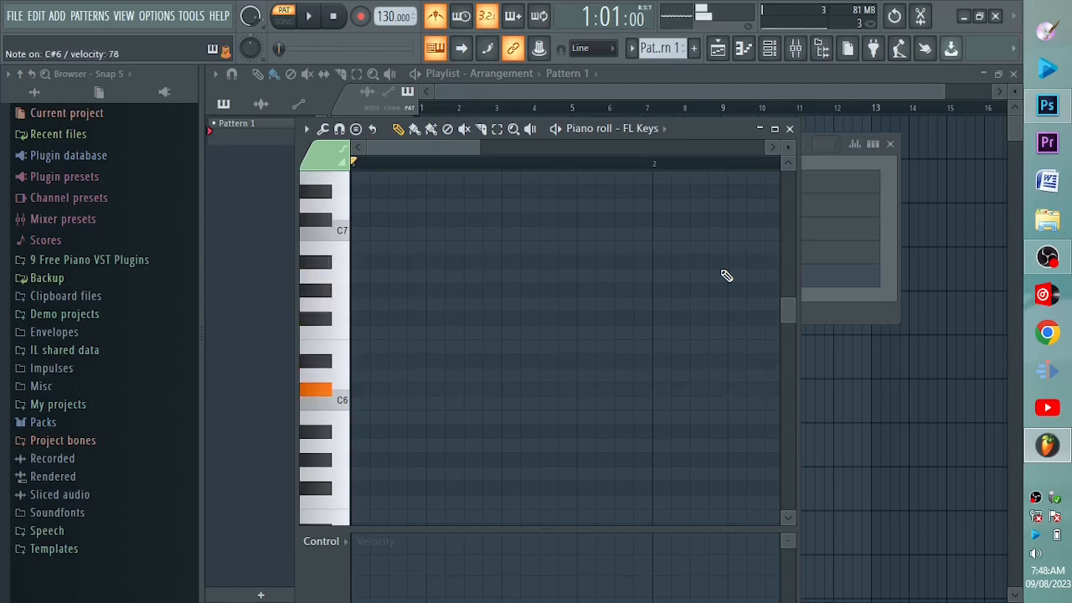